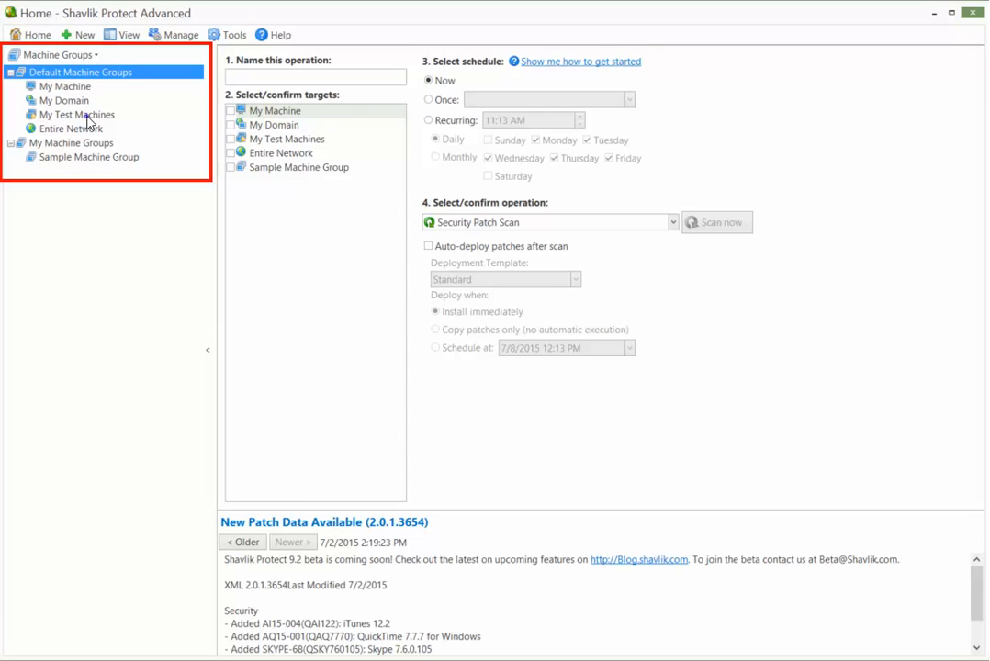
Open the My Test Machines group to view its three IP-address machines and admin credentials.
double_click(77, 113)
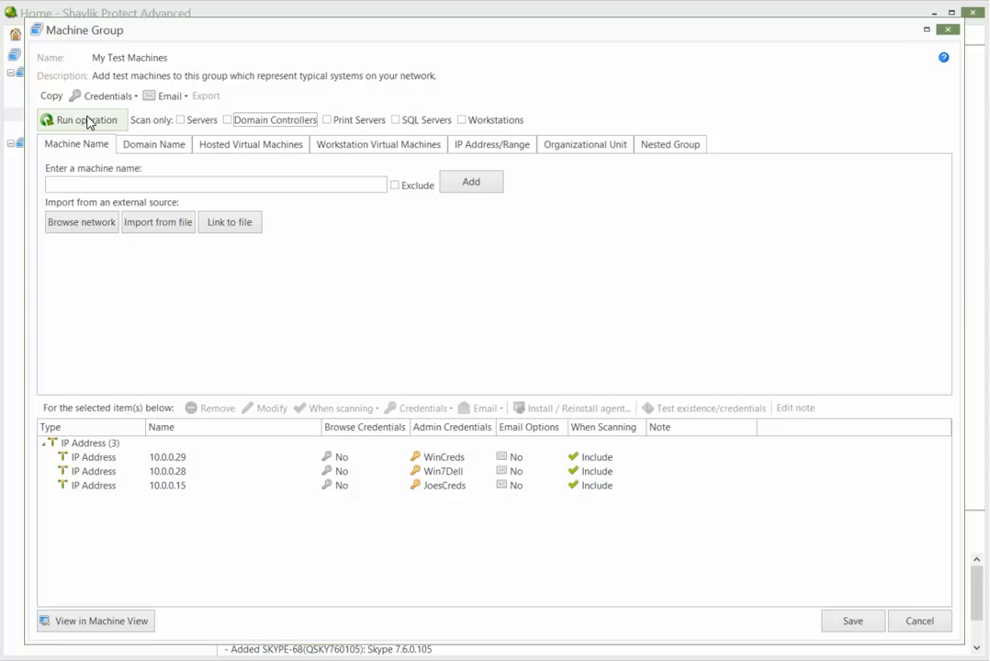
Run a Security Patch Scan on My Test Machines until all three machines finish scanning.
left_click(86, 120)
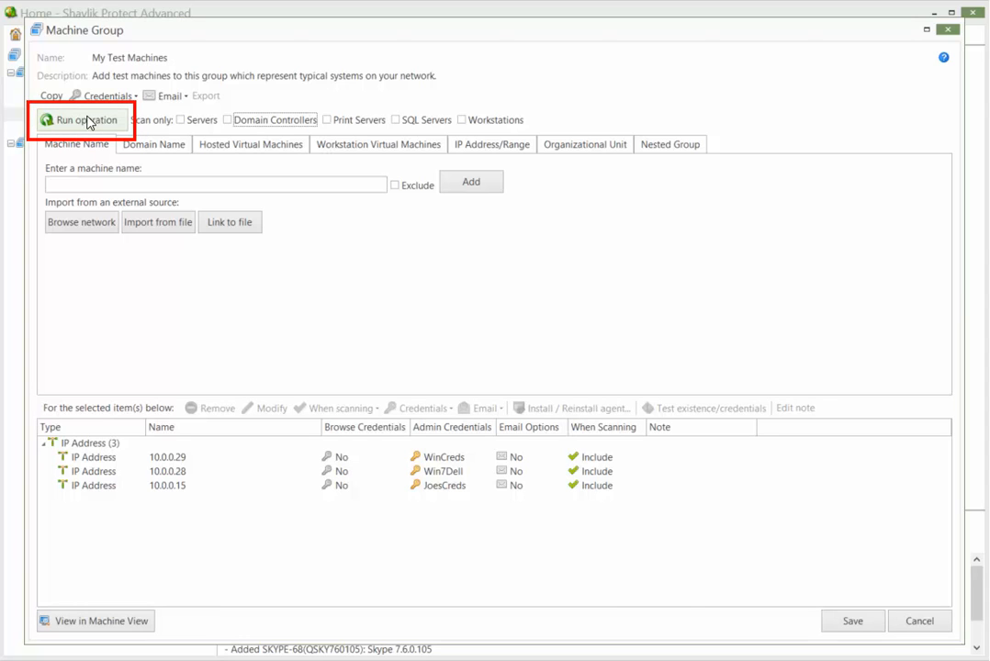
left_click(81, 120)
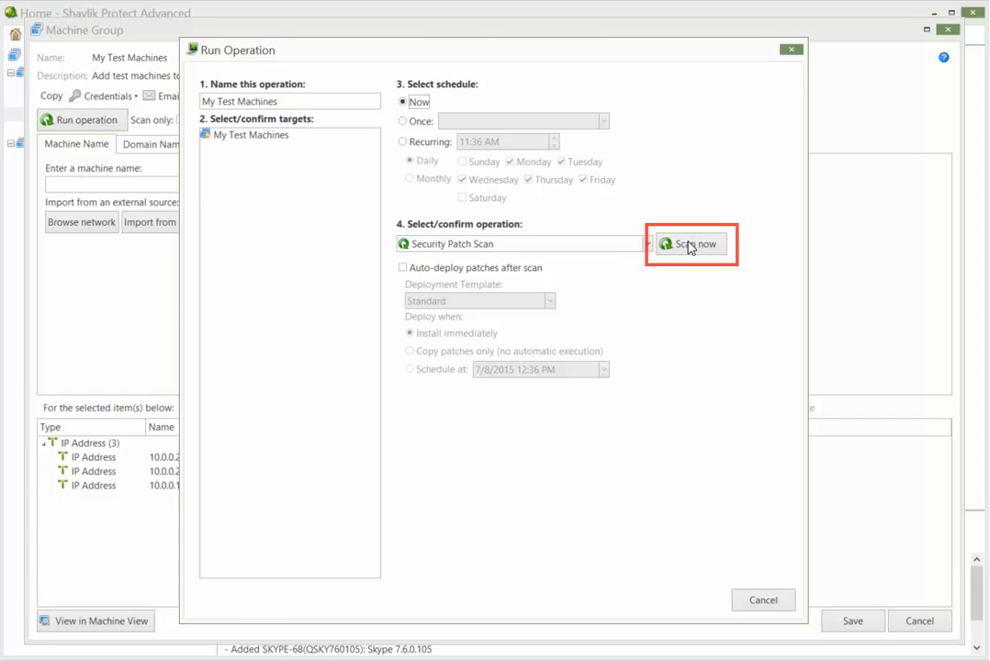
left_click(690, 243)
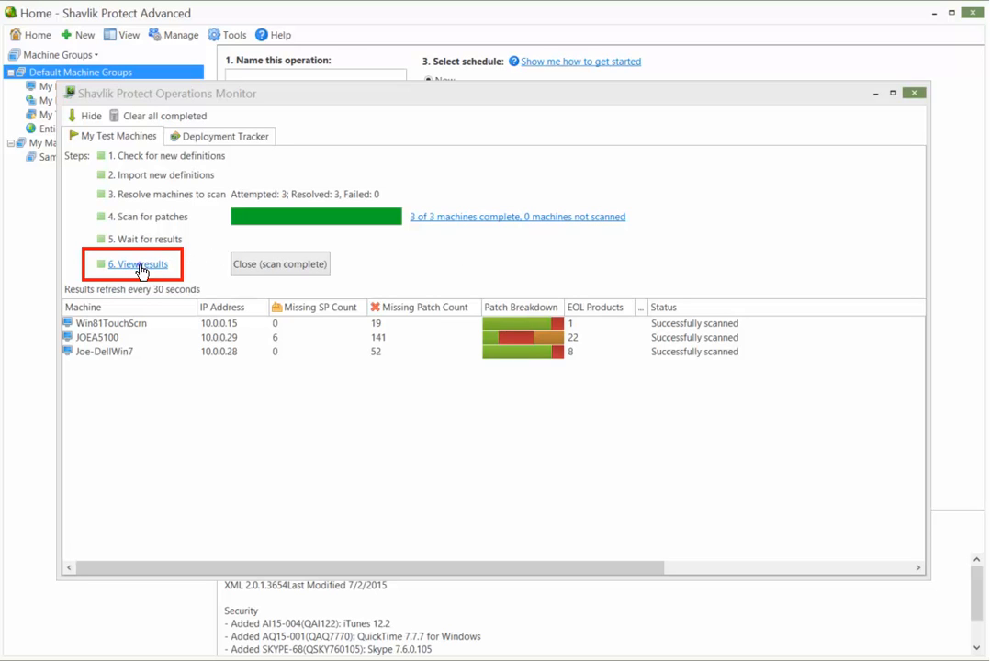
Open the scan results and expand the Patch Missing list.
left_click(136, 265)
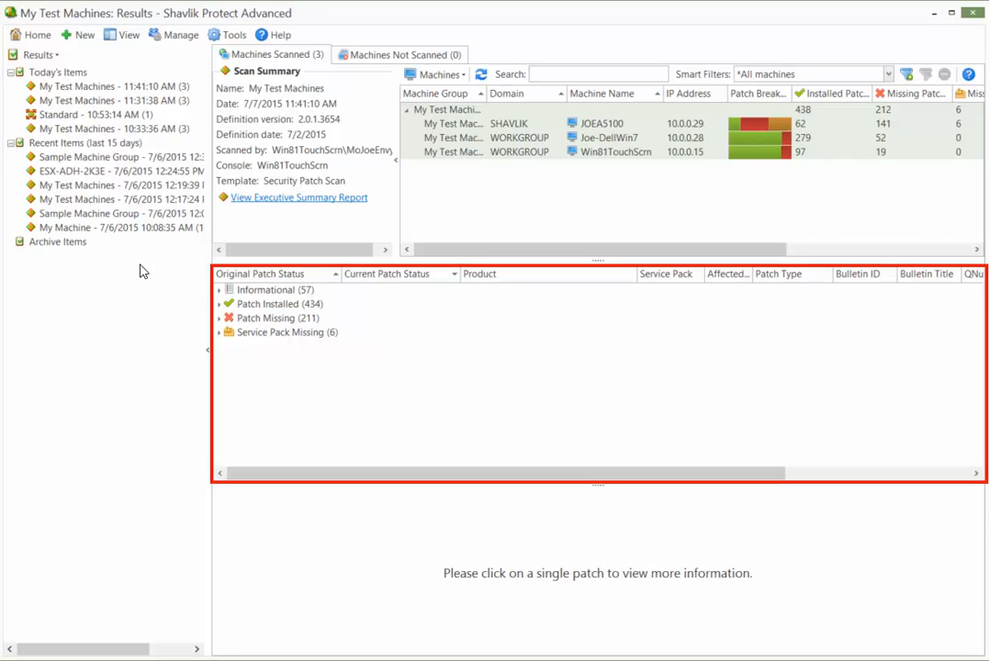
left_click(271, 318)
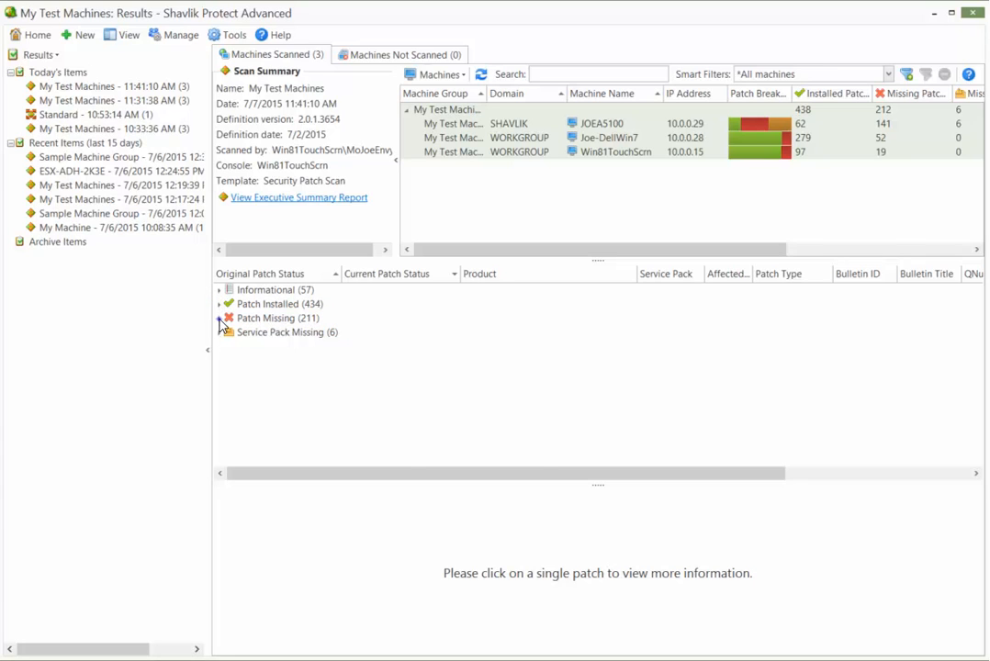
left_click(220, 317)
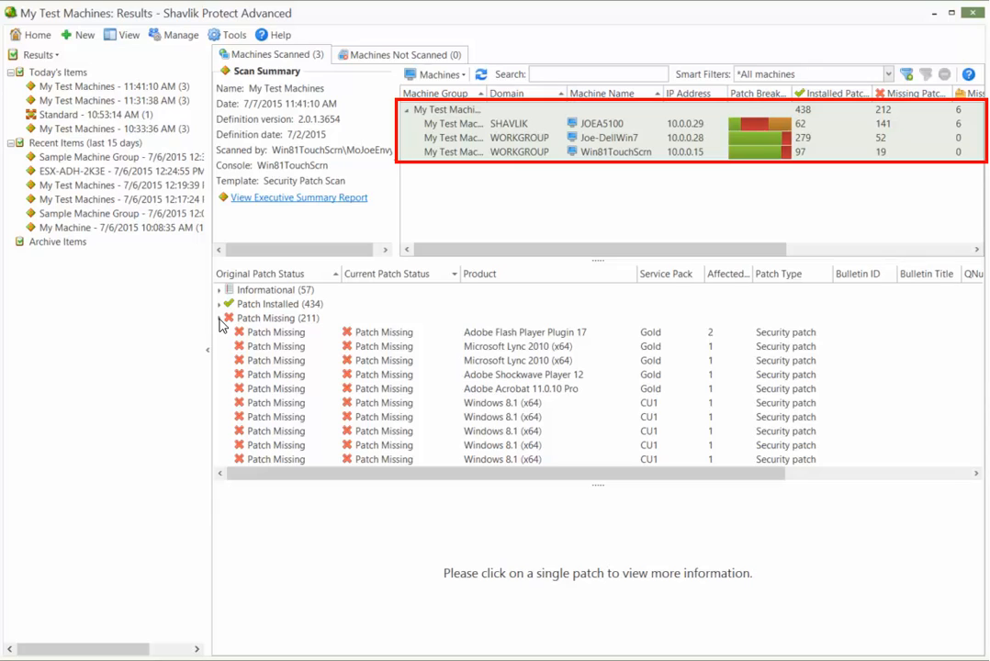
Show the 52 missing patches for machine 10.0.0.28 (Joe-DellWin7).
left_click(271, 318)
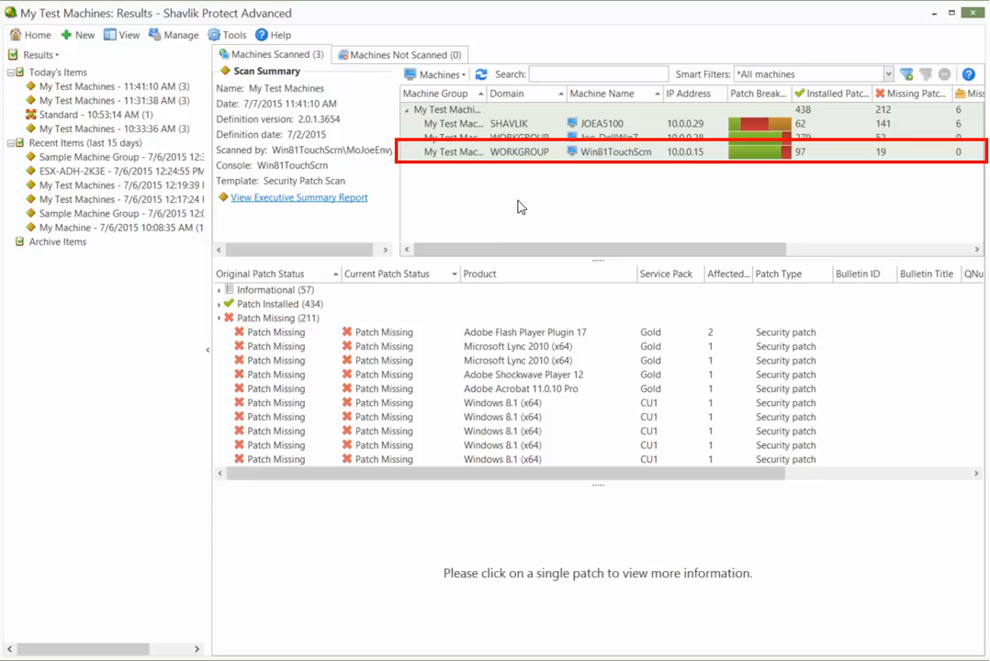
left_click(533, 151)
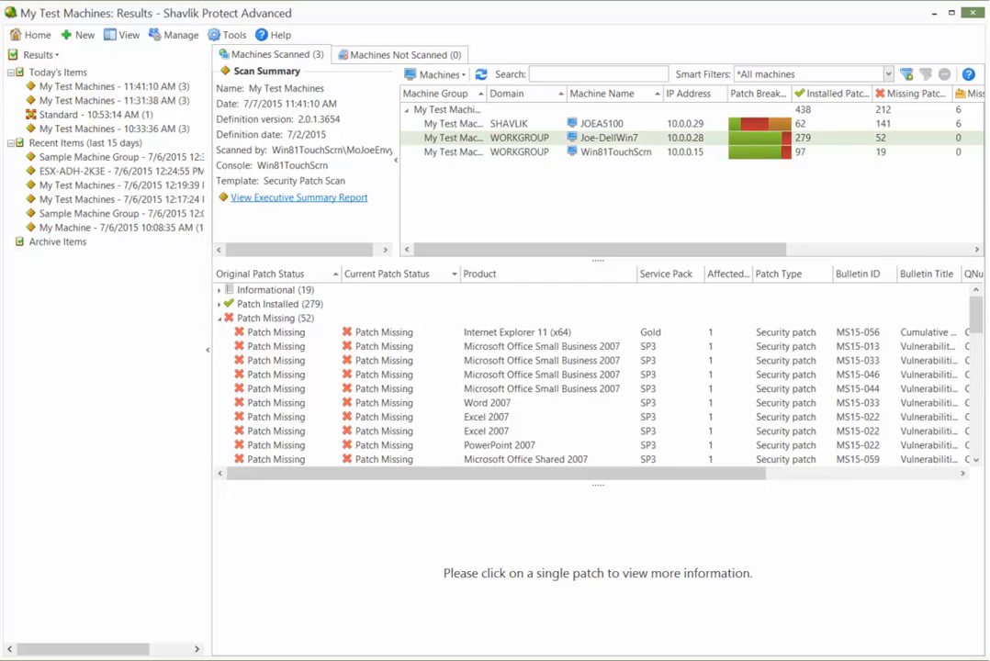
Show all 211 missing patches and the two machines missing Adobe Flash Player Plugin 17.
left_click(273, 318)
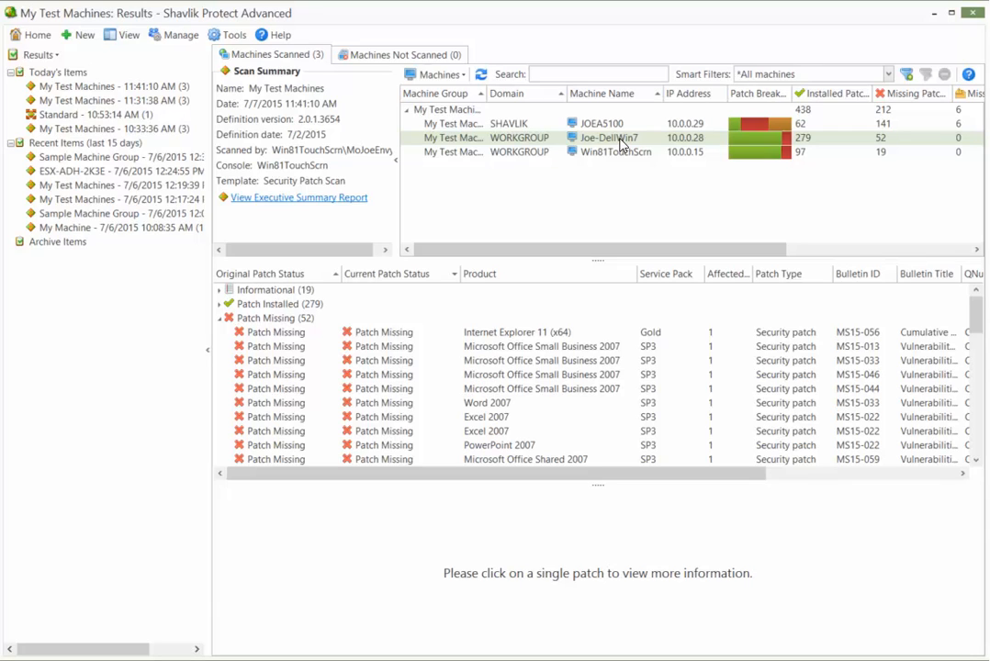
mouse_move(494, 136)
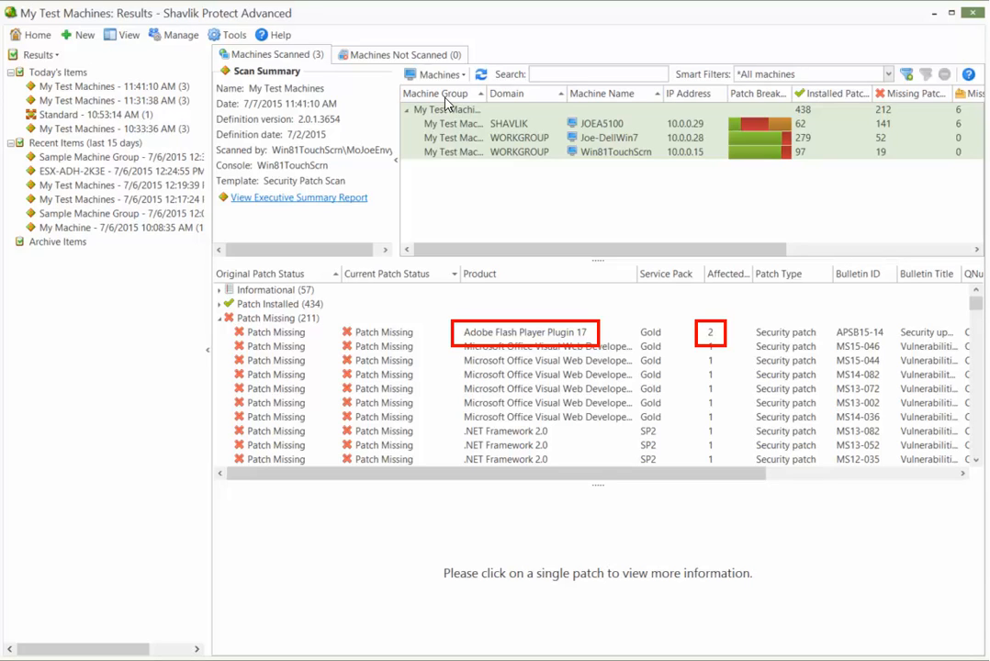
left_click(525, 332)
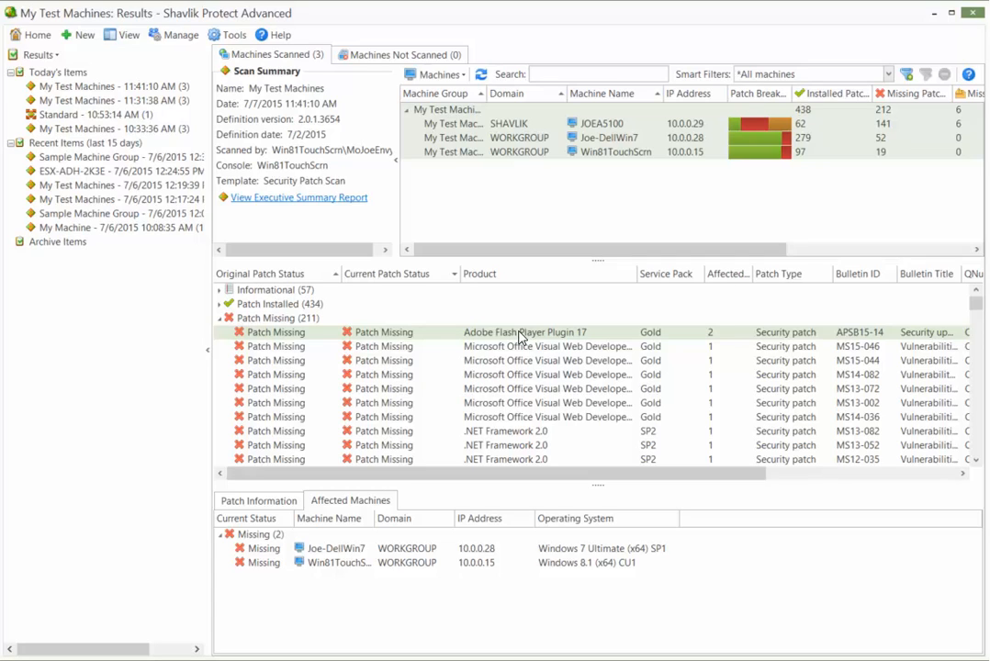
mouse_move(589, 307)
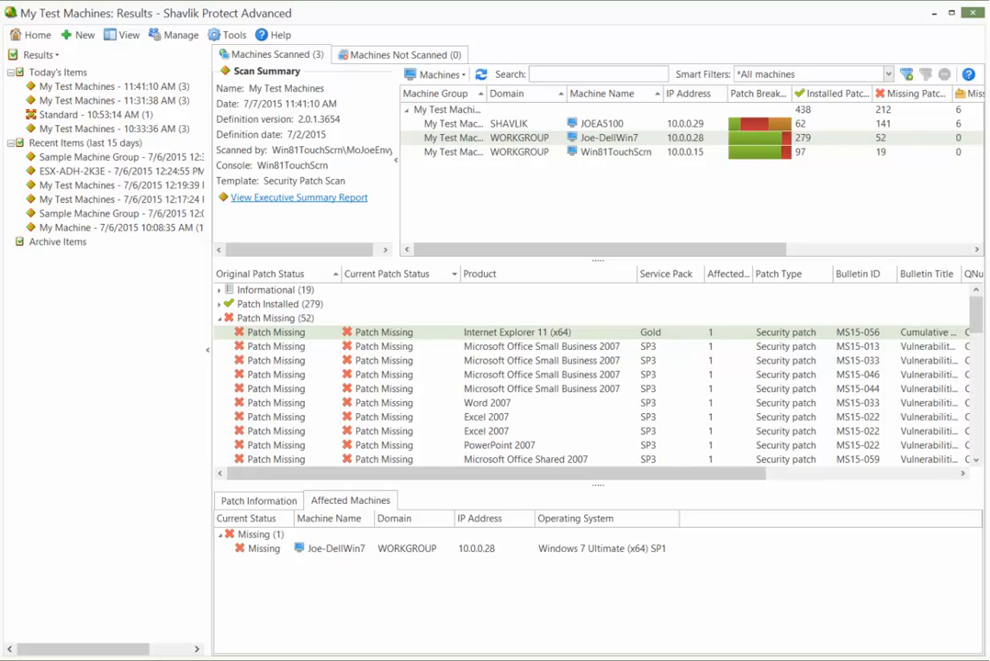
Open a deployment configuration for the Internet Explorer 11 (x64) MS15-056 patch on 10.0.0.28.
right_click(275, 331)
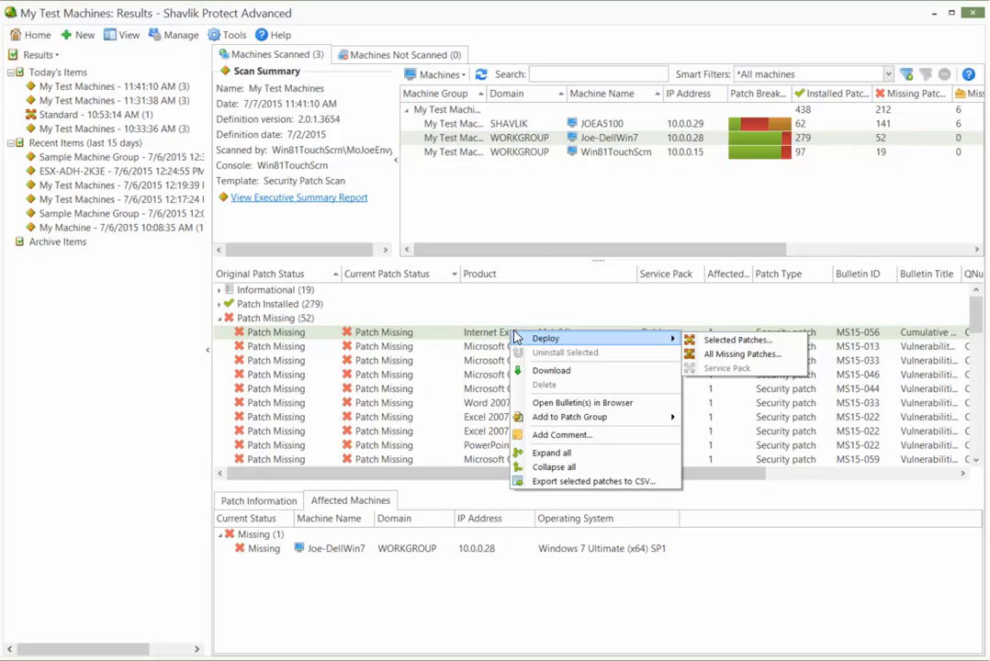
mouse_move(742, 340)
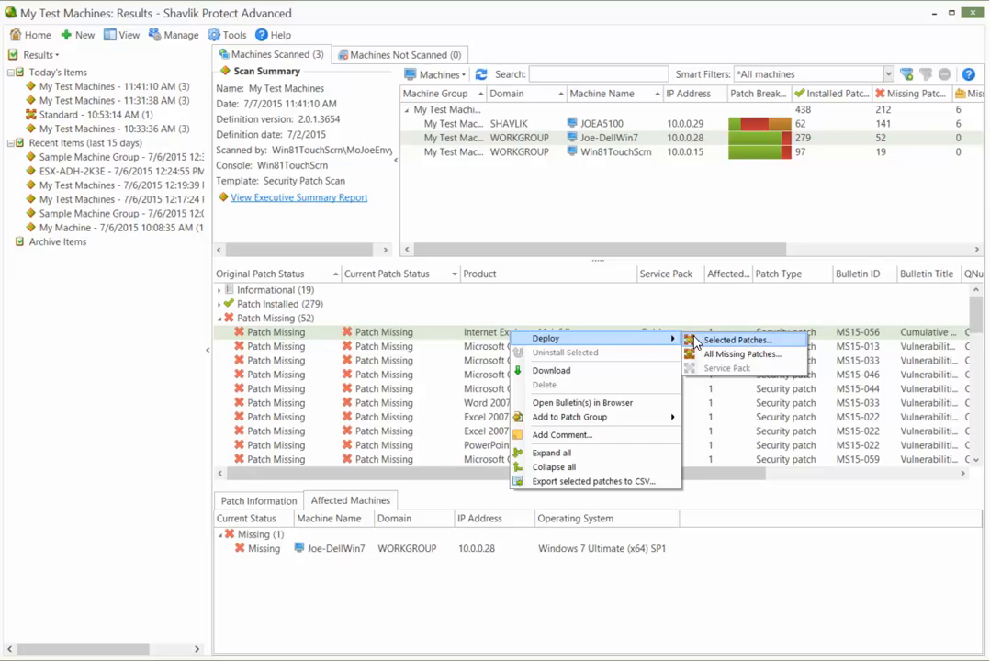
left_click(734, 340)
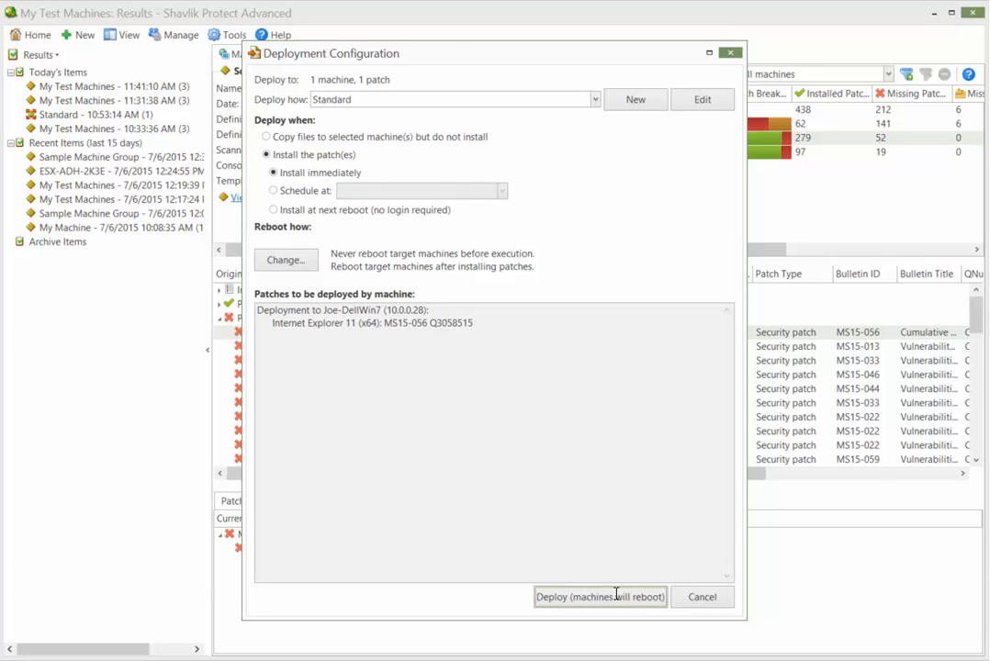
Deploy the IE11 patch to Joe-DellWin7, then view the Patch Deployment summary.
left_click(600, 597)
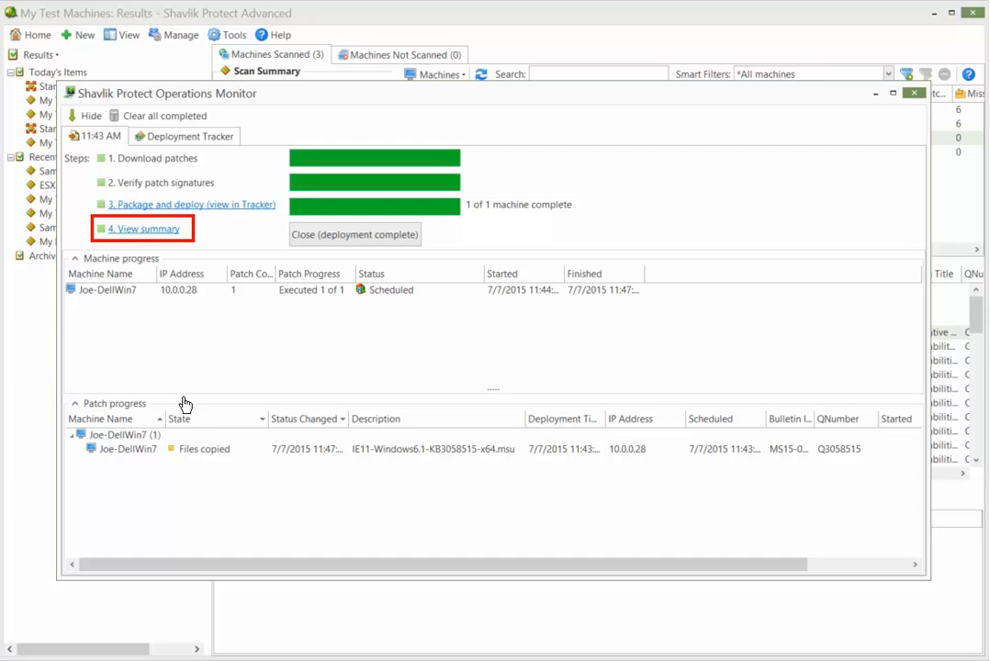
left_click(140, 228)
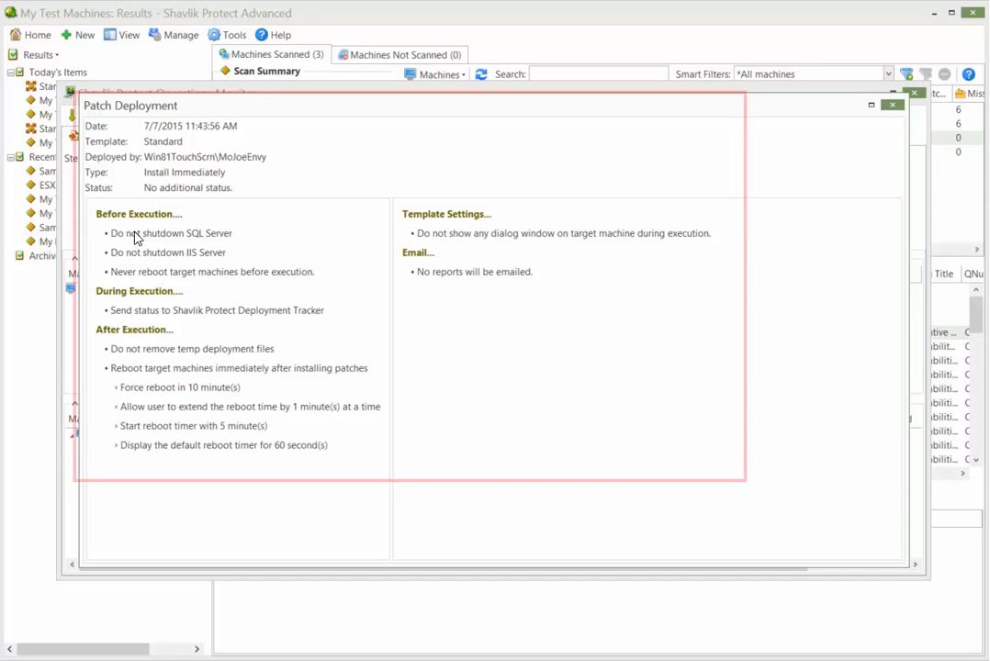